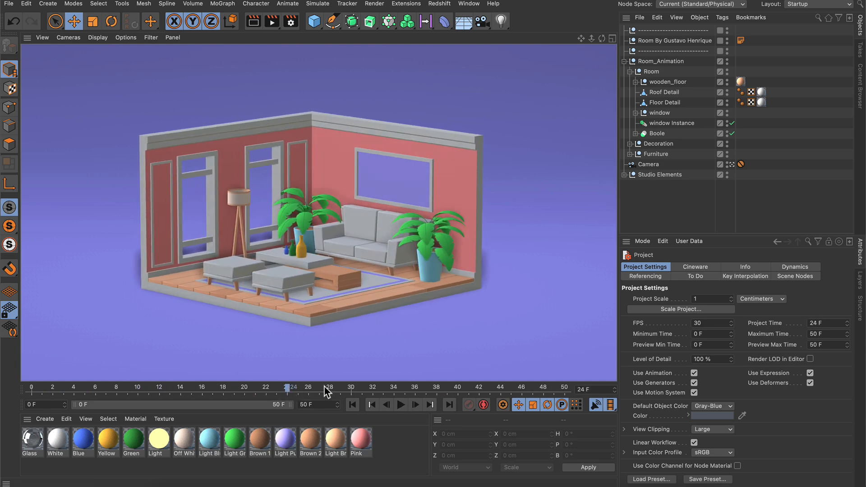
Select the Room_Animation null in the Object Manager to show its keyed coordinates
click(661, 61)
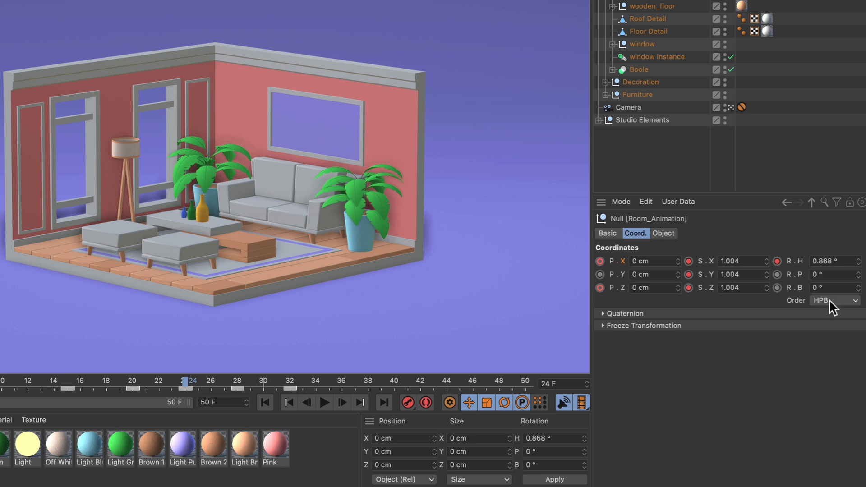
mouse_move(624, 318)
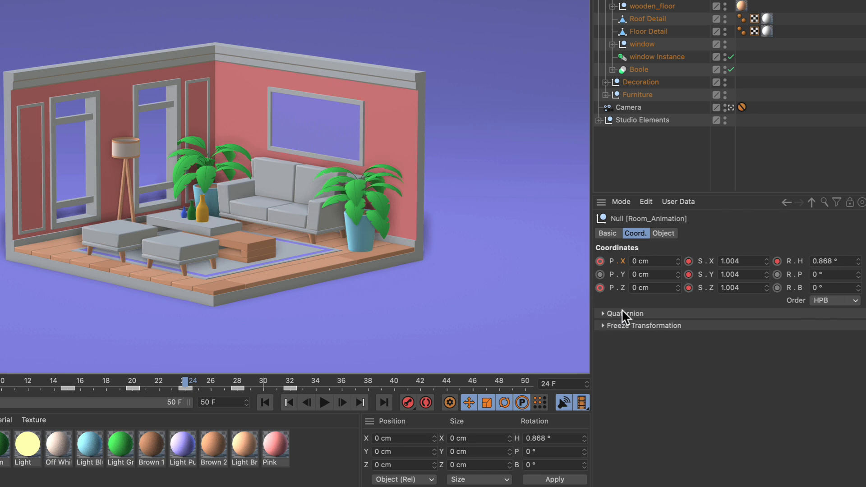
mouse_move(623, 310)
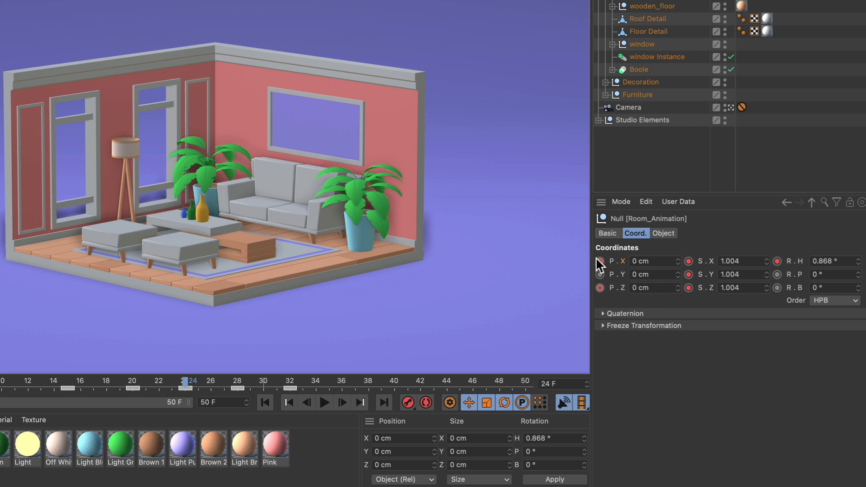
Show the Position X F-curve for Room_Animation from the parameter's Animation menu
right_click(635, 261)
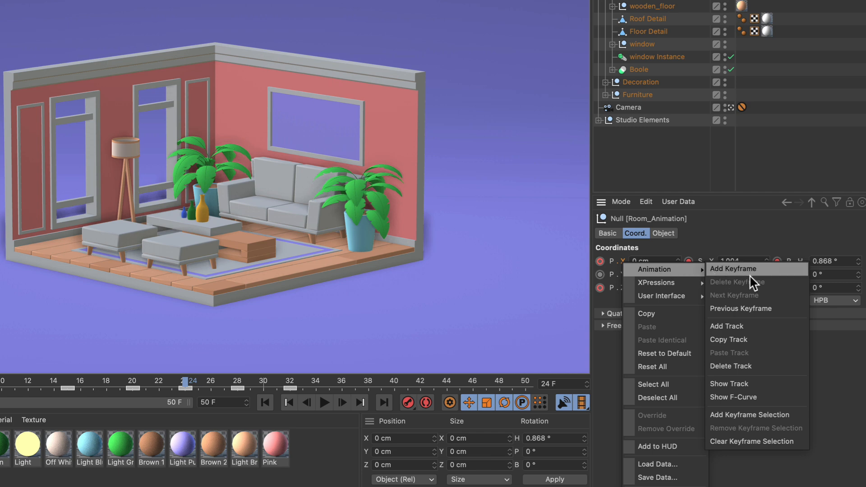
click(733, 397)
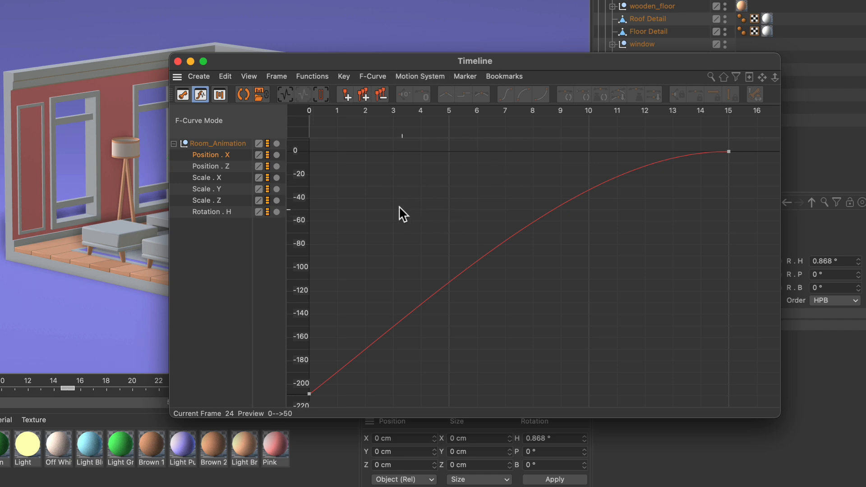
mouse_move(510, 261)
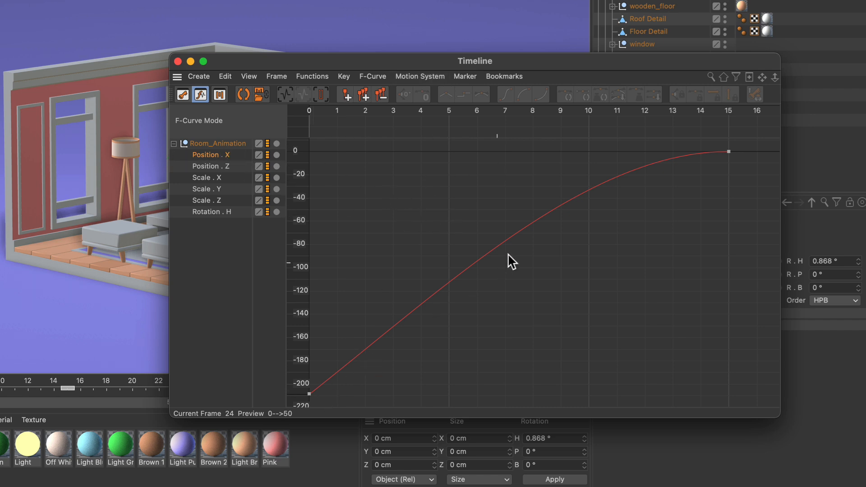
mouse_move(504, 278)
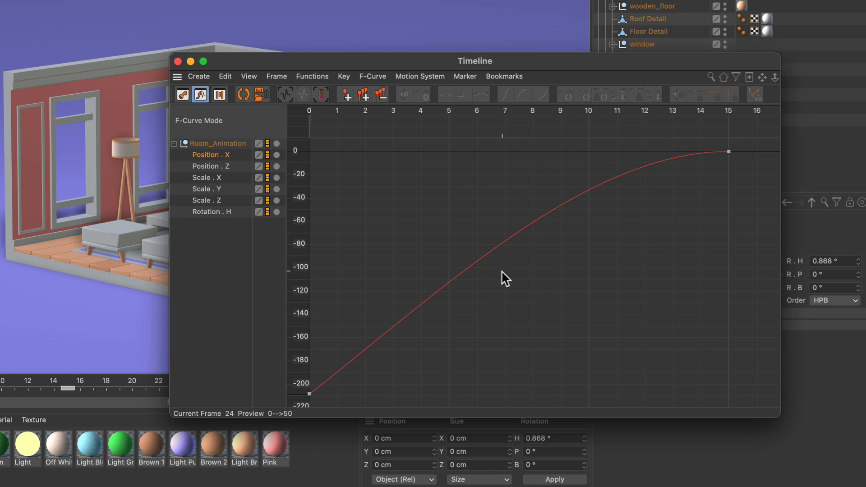
mouse_move(181, 65)
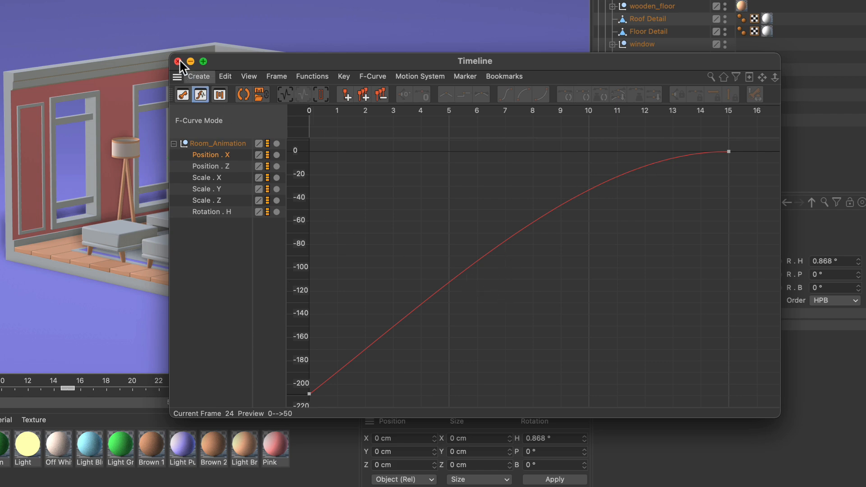
Close the Timeline curve editor window
click(177, 62)
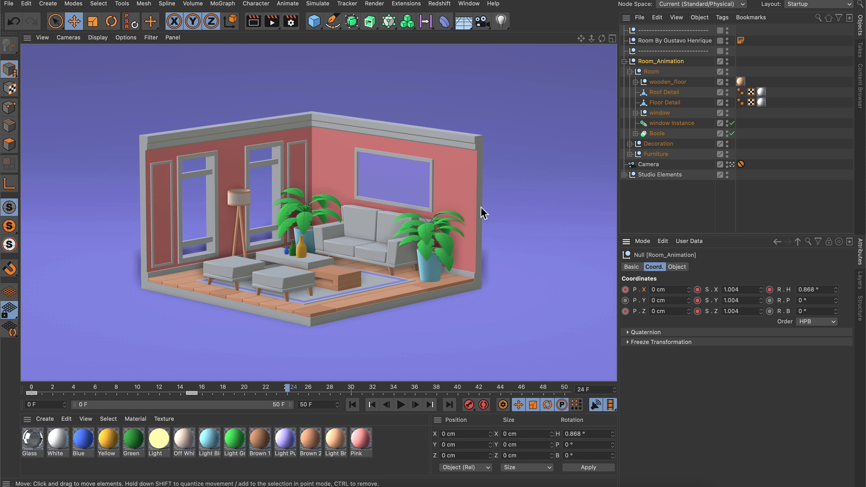
mouse_move(464, 214)
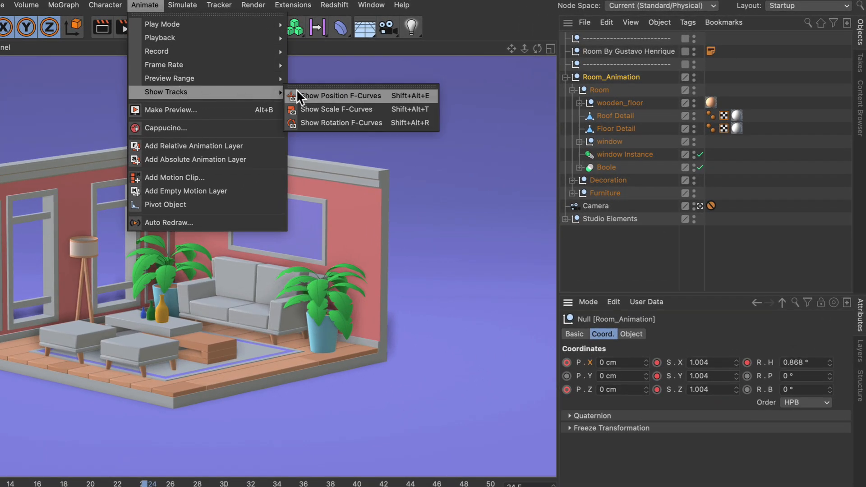
mouse_move(320, 103)
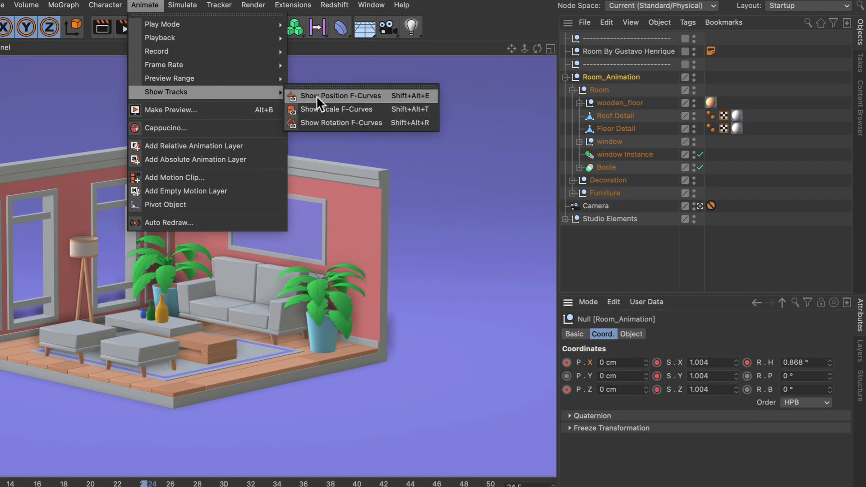
mouse_move(359, 109)
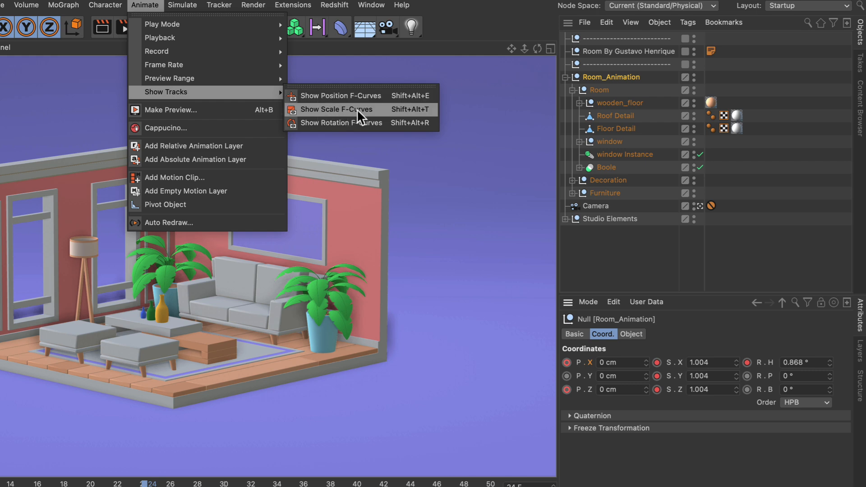
mouse_move(381, 122)
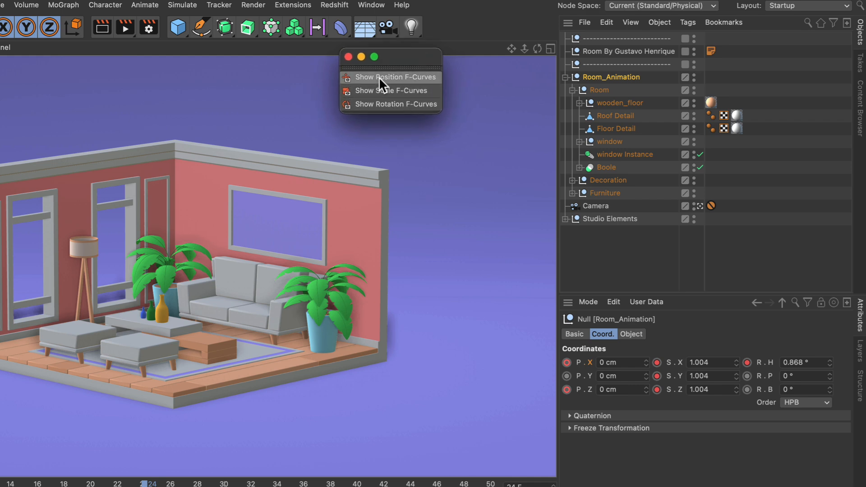
Show position, then scale, then rotation F-curves from the floating Show Tracks palette
click(395, 77)
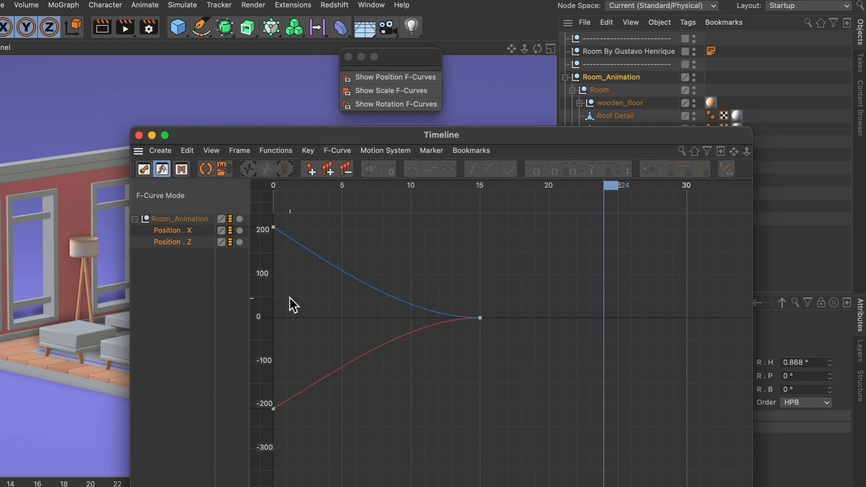
mouse_move(353, 351)
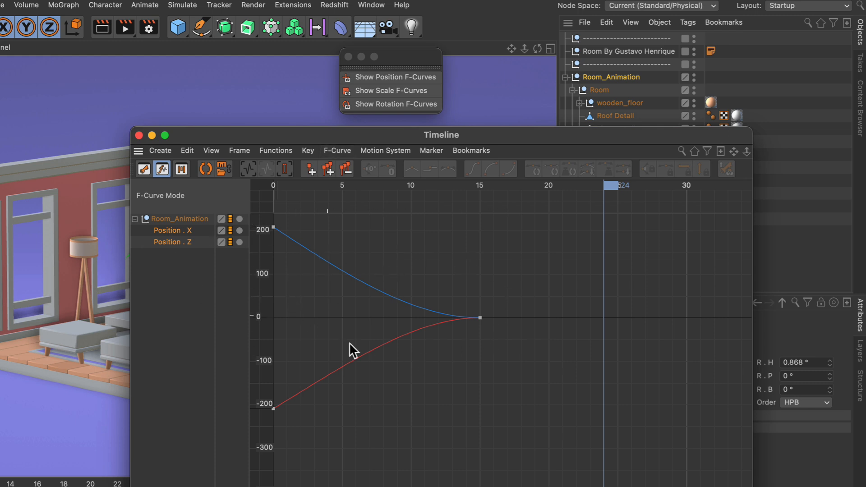
mouse_move(379, 91)
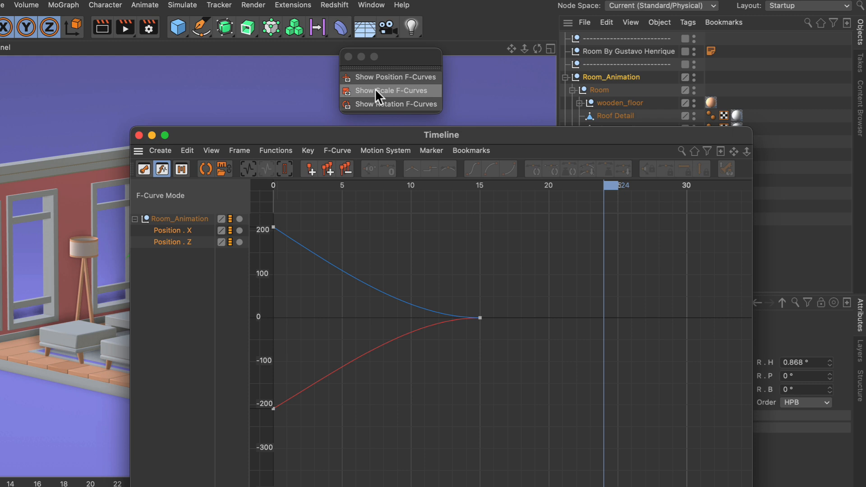
click(390, 91)
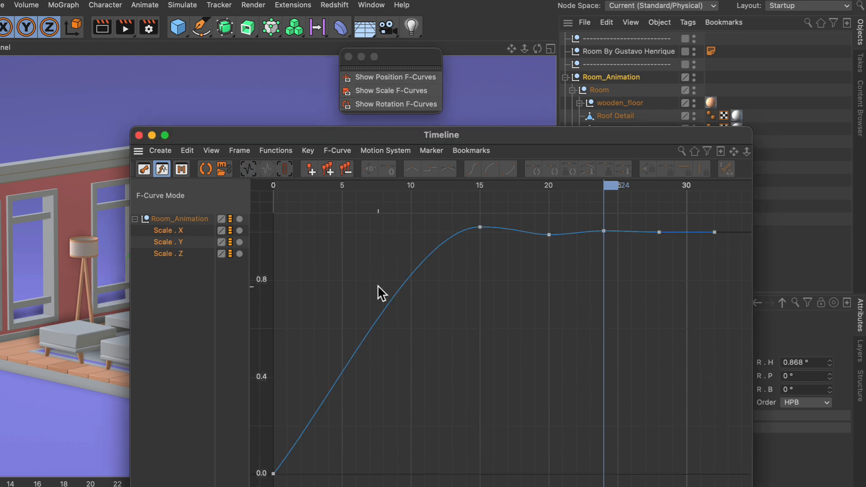
mouse_move(369, 113)
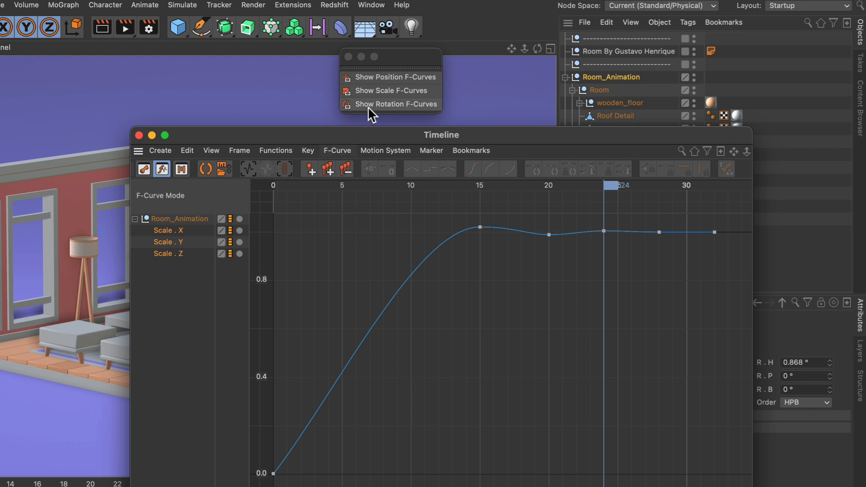
click(395, 104)
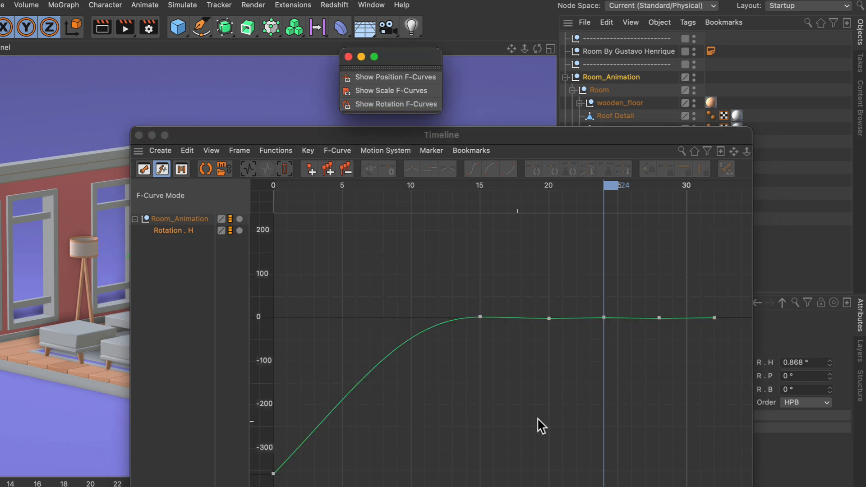
mouse_move(147, 148)
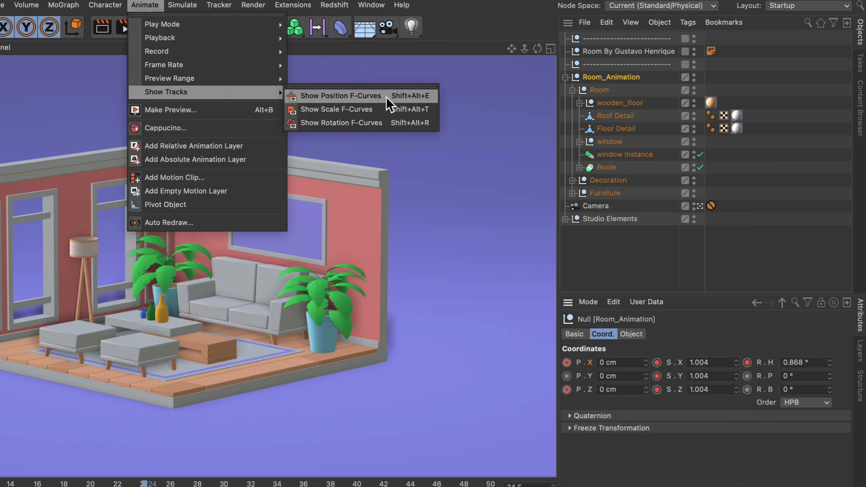
mouse_move(369, 112)
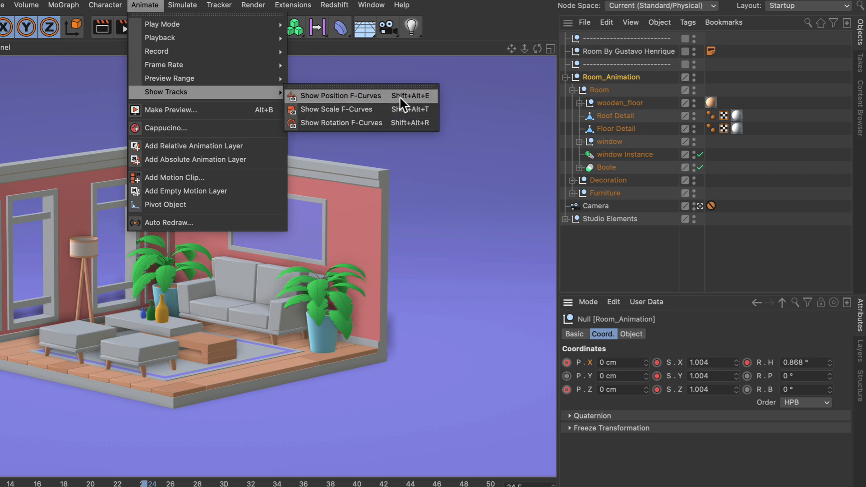
mouse_move(396, 103)
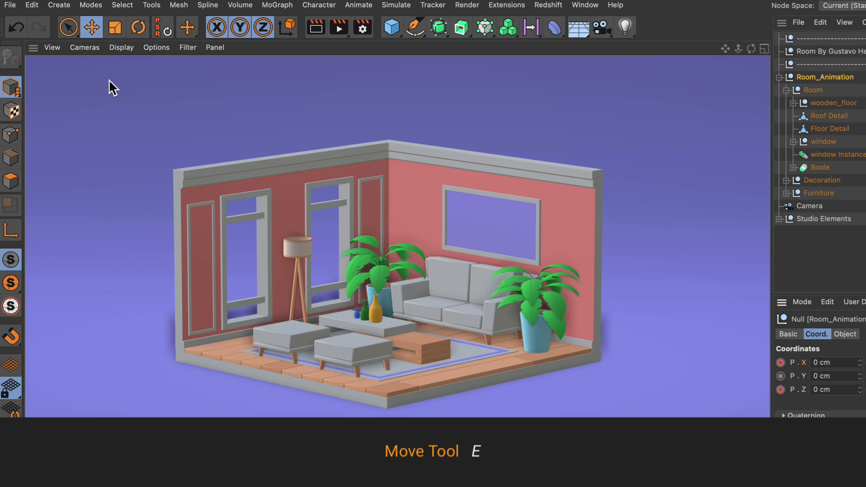
Switch to the Rotate tool, then make the Scale tool active
key(r)
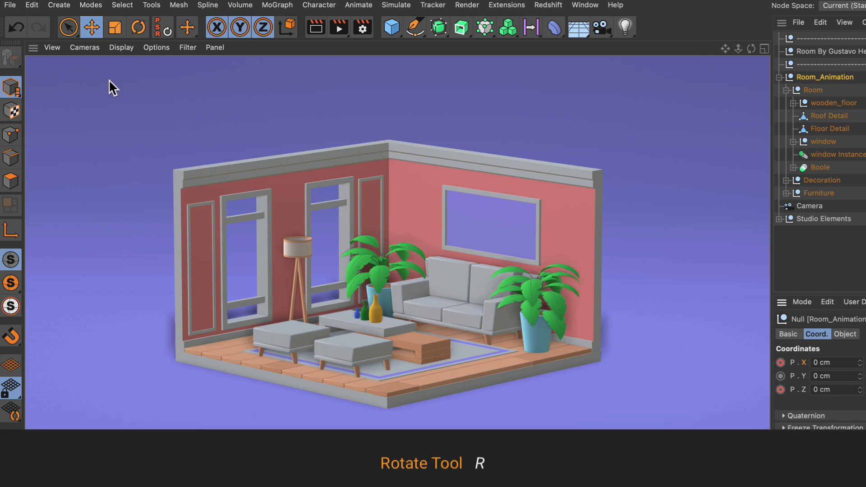
click(137, 27)
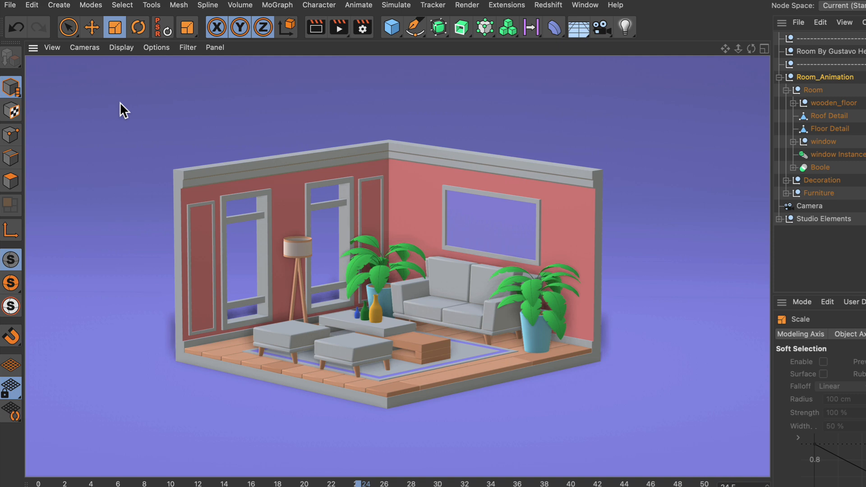
Show position, rotation and scale F-curves via Shift+Alt+E, Shift+Alt+R and Shift+Alt+T
key(shift+alt+e)
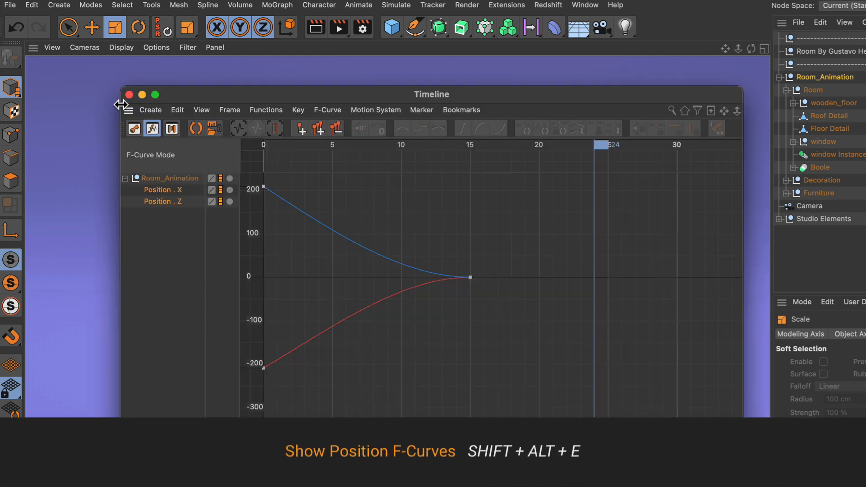
key(shift+alt+r)
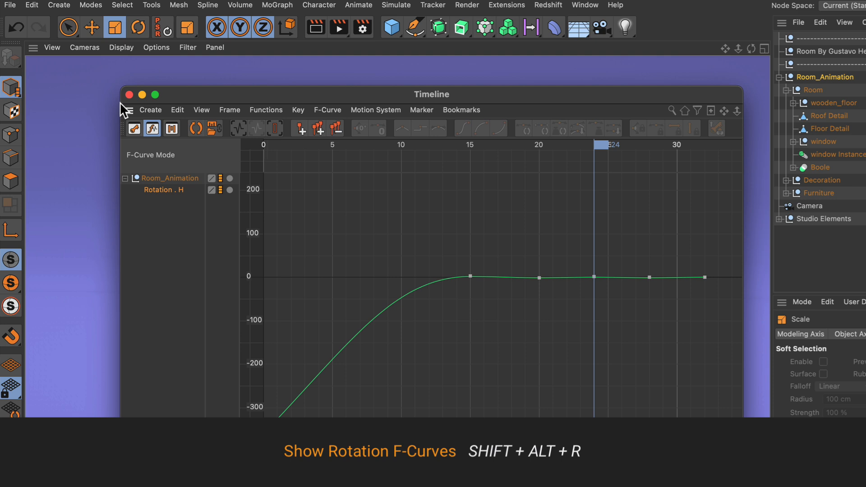
key(shift+alt+t)
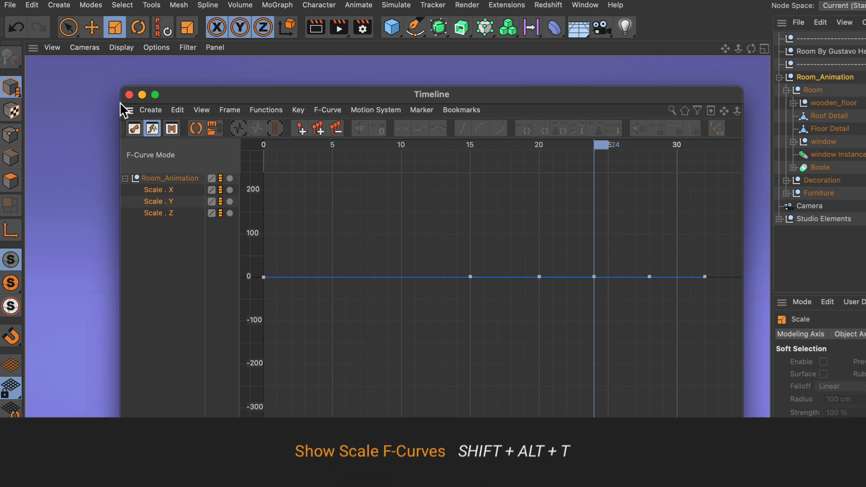